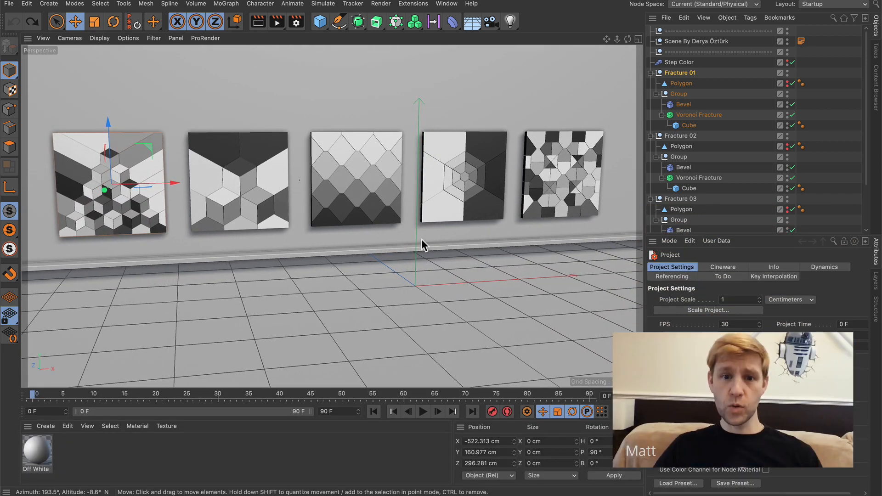
# Bring up the Commander with Shift+C and search 'reset' after browsing the selection commands
pyautogui.click(100, 4)
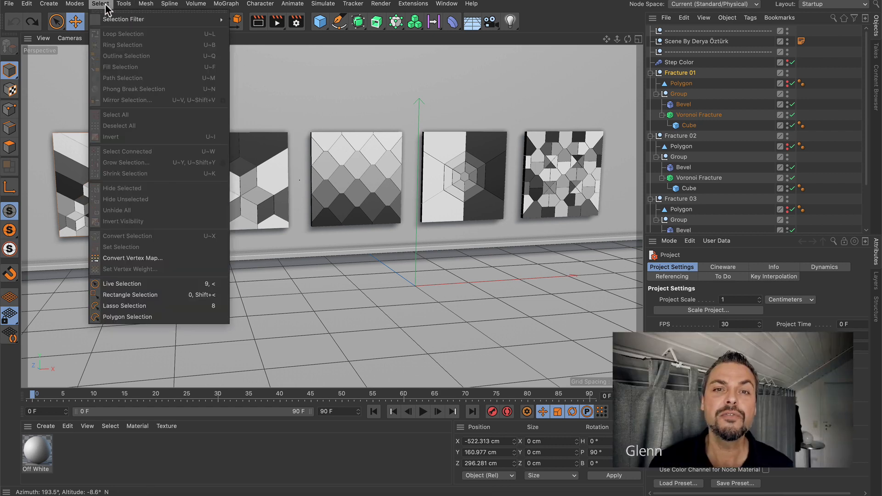
pyautogui.click(169, 4)
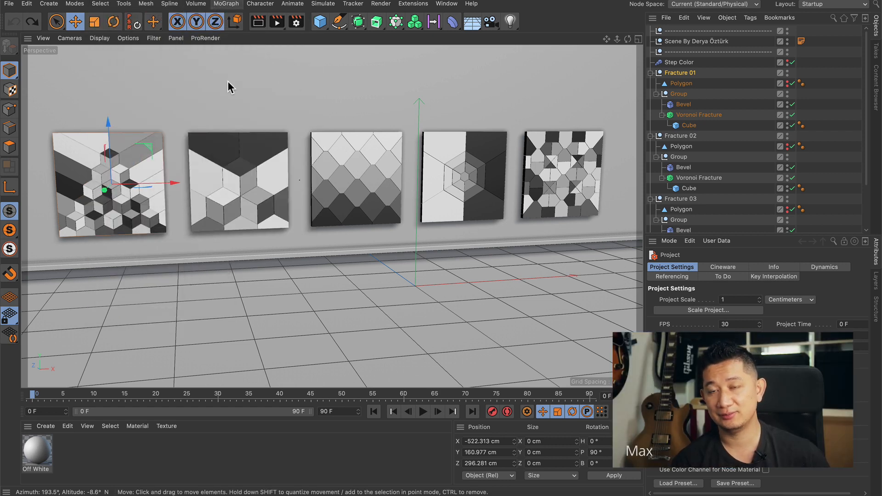
pyautogui.moveTo(178, 69)
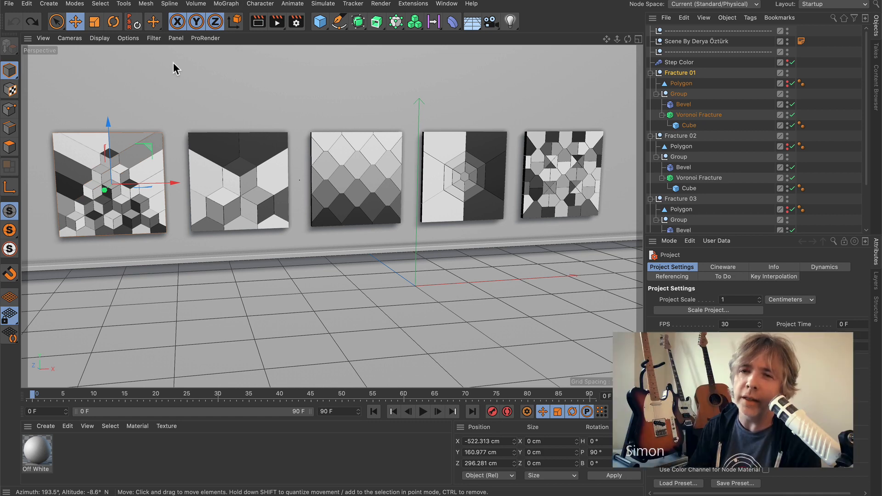
pyautogui.click(146, 4)
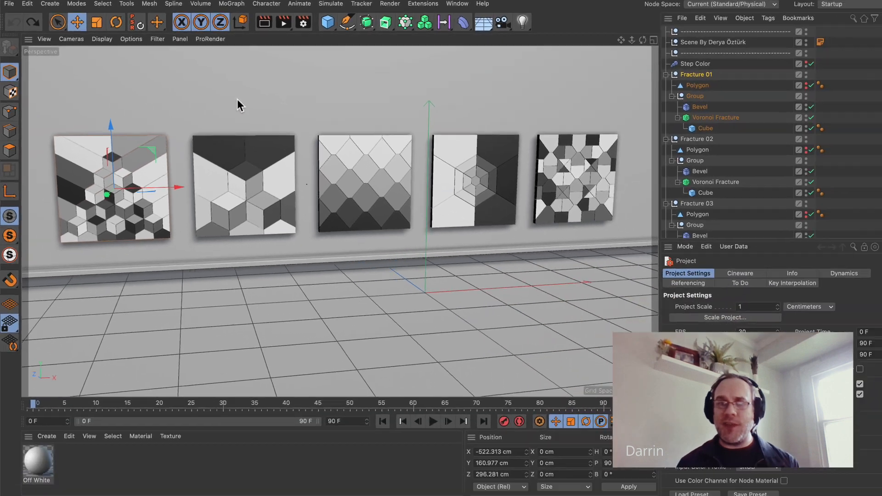
pyautogui.press('shift+c')
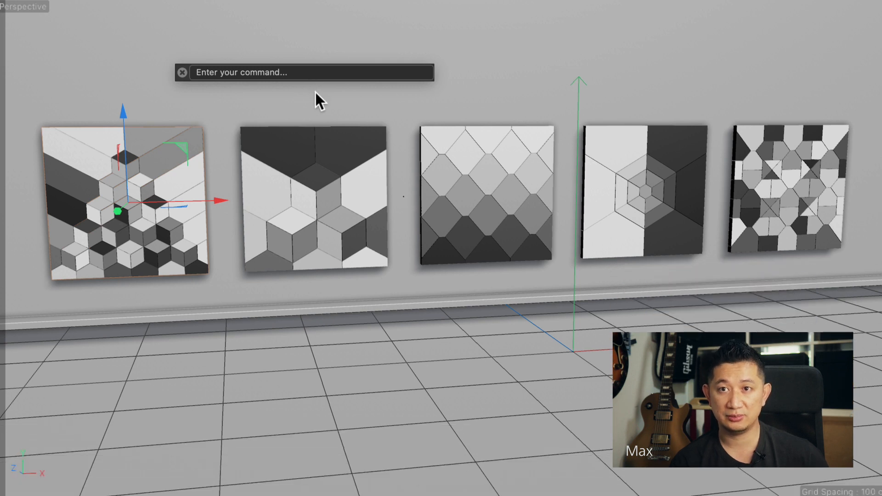
pyautogui.write('reset')
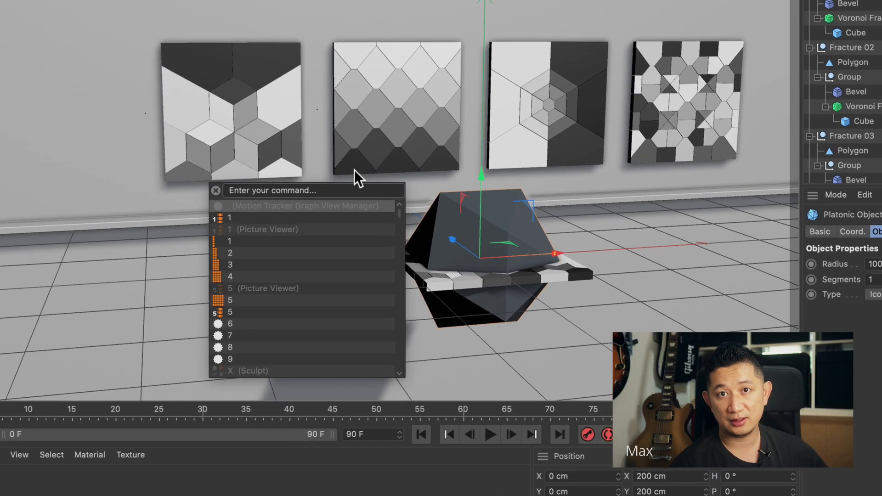
# Filter the Nodes Commander in the material's node graph down to the Checkerboard generator by typing 'checke'
pyautogui.write('re')
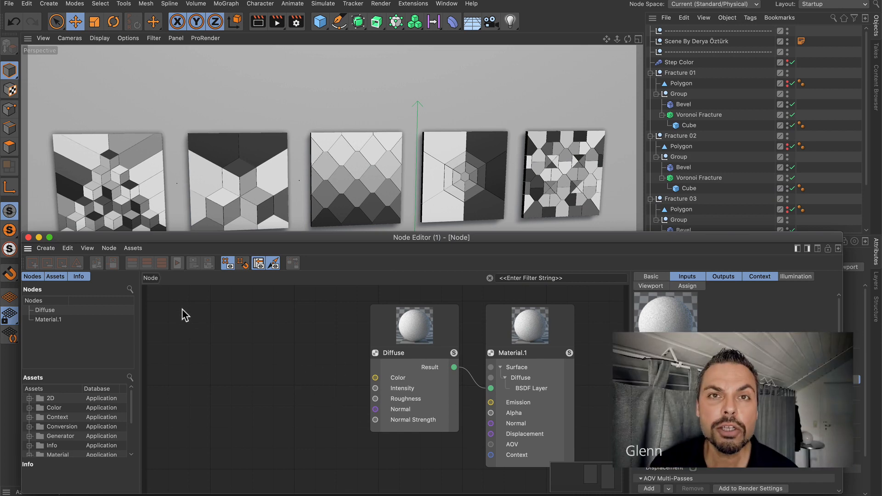
pyautogui.press('c')
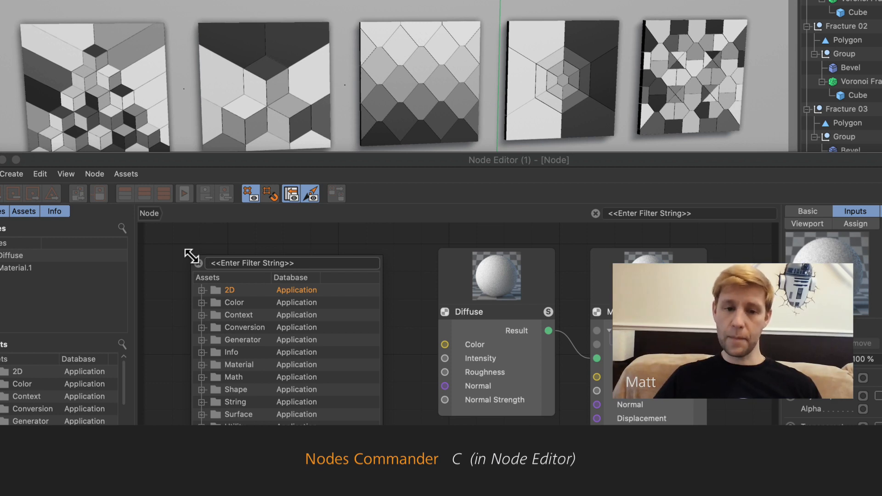
pyautogui.write('check')
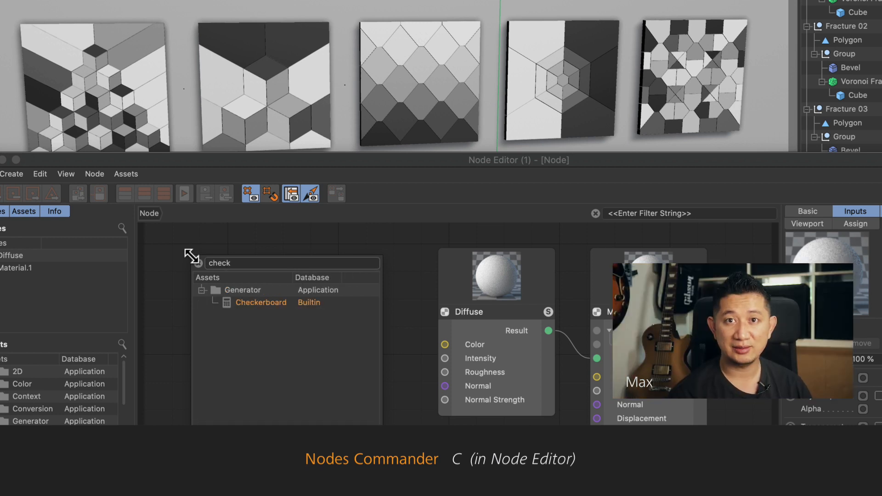
pyautogui.write('e')
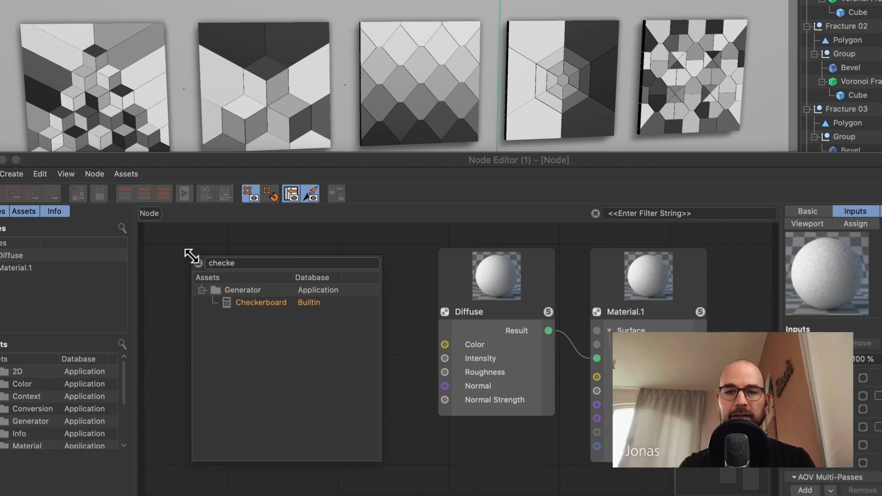